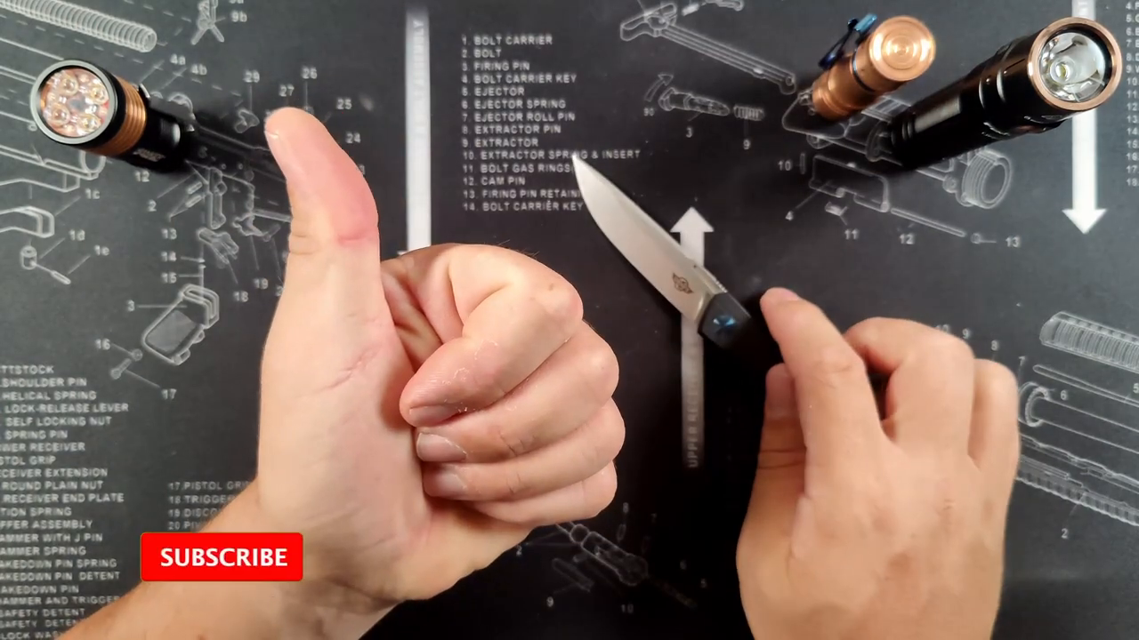
left_click(220, 559)
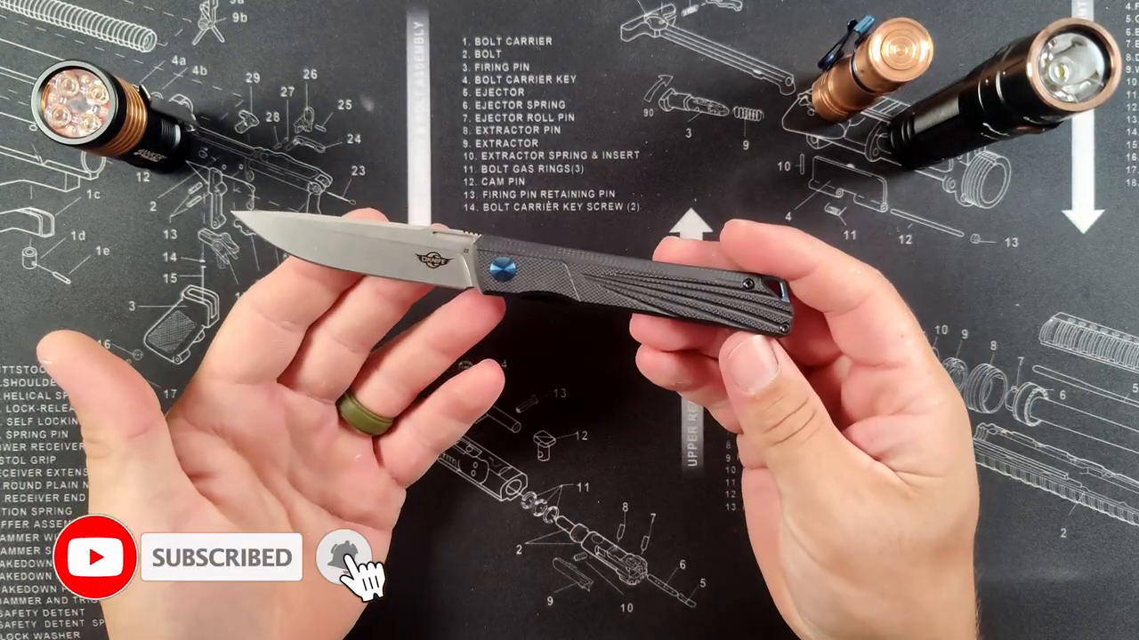
left_click(342, 559)
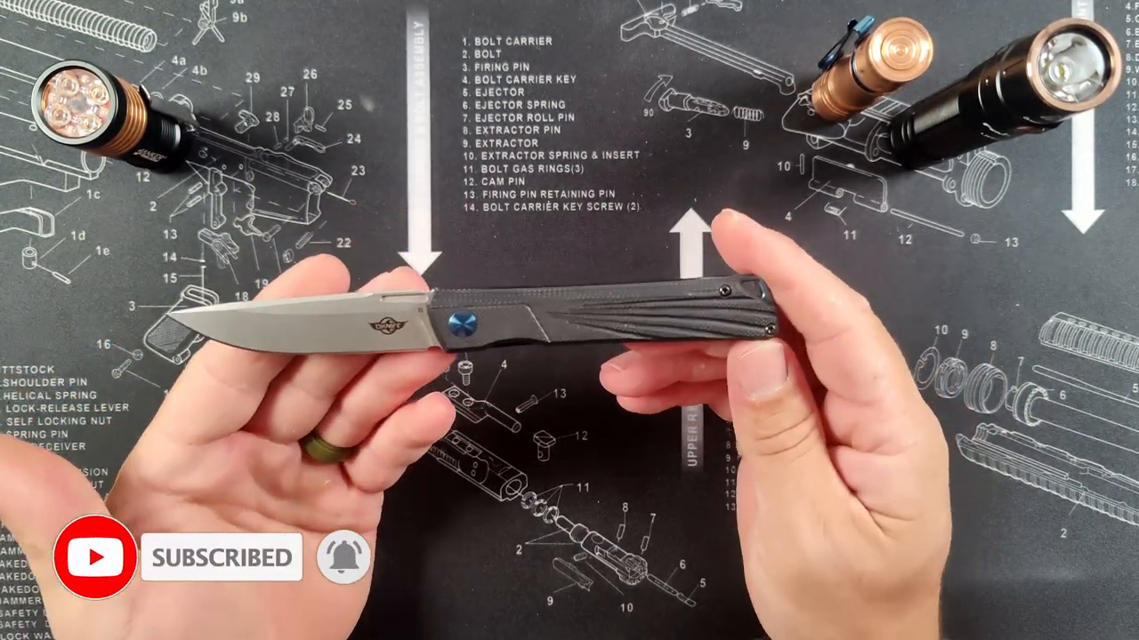